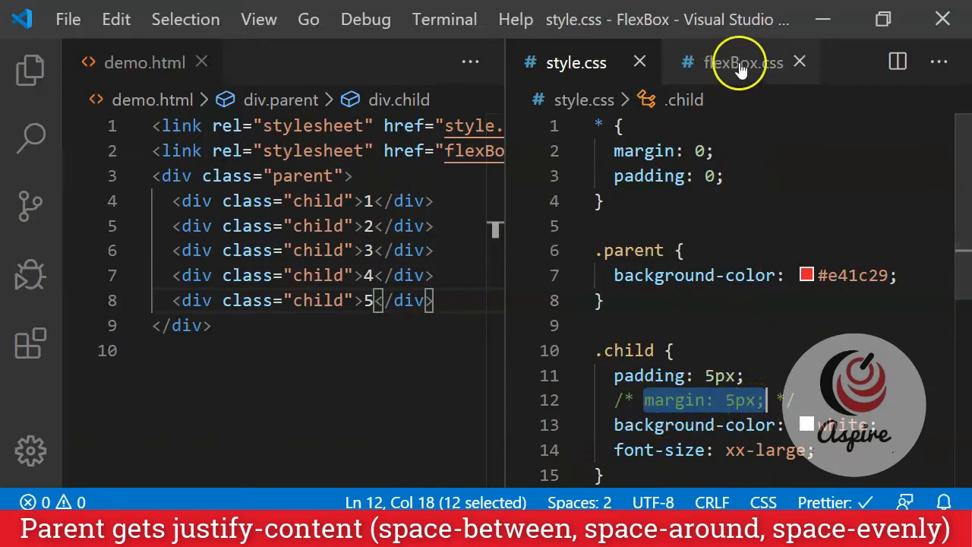
# Step: Bring up the flexBox.css stylesheet showing the .parent rule with display: flex
pyautogui.click(741, 62)
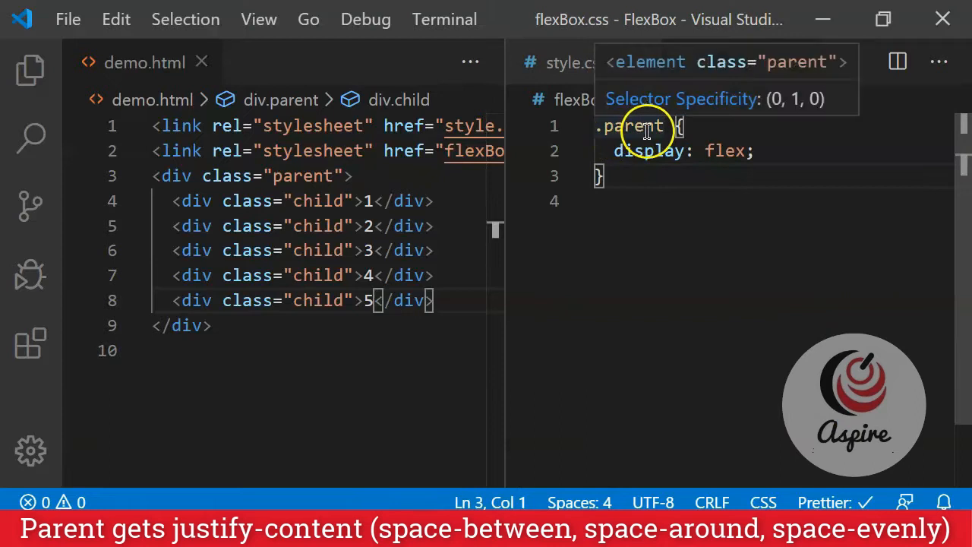
pyautogui.moveTo(620, 315)
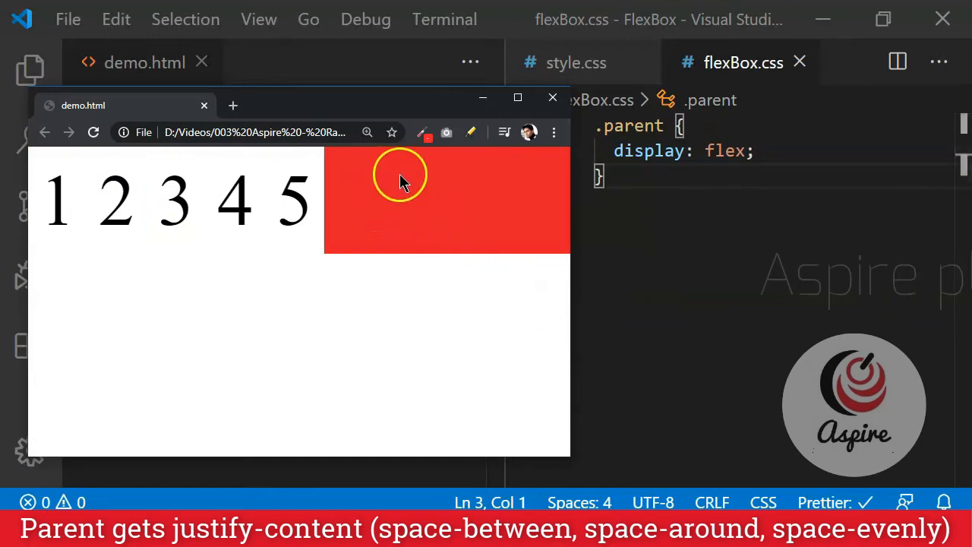
pyautogui.moveTo(464, 201)
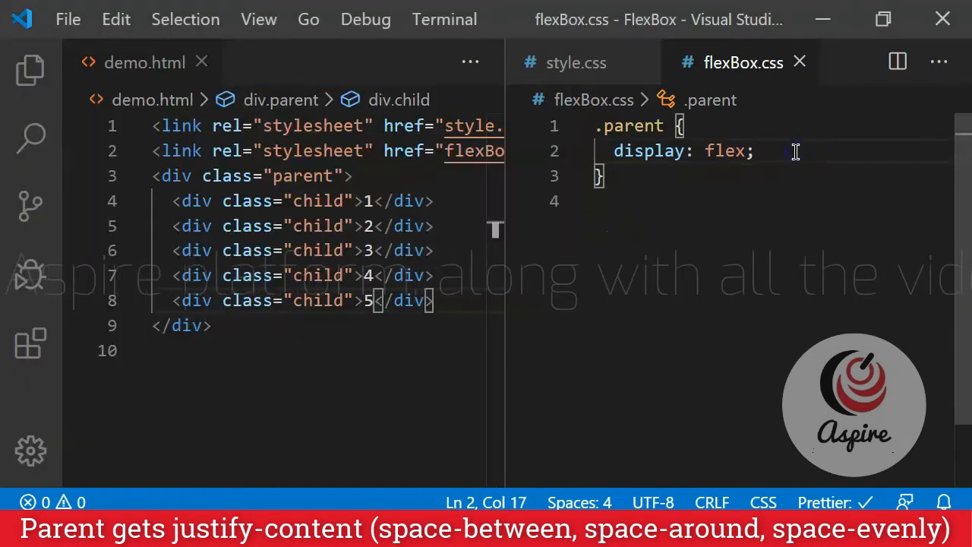
# Step: Add justify-content: space-between to the .parent rule via IntelliSense
pyautogui.write('justify-content: ;')
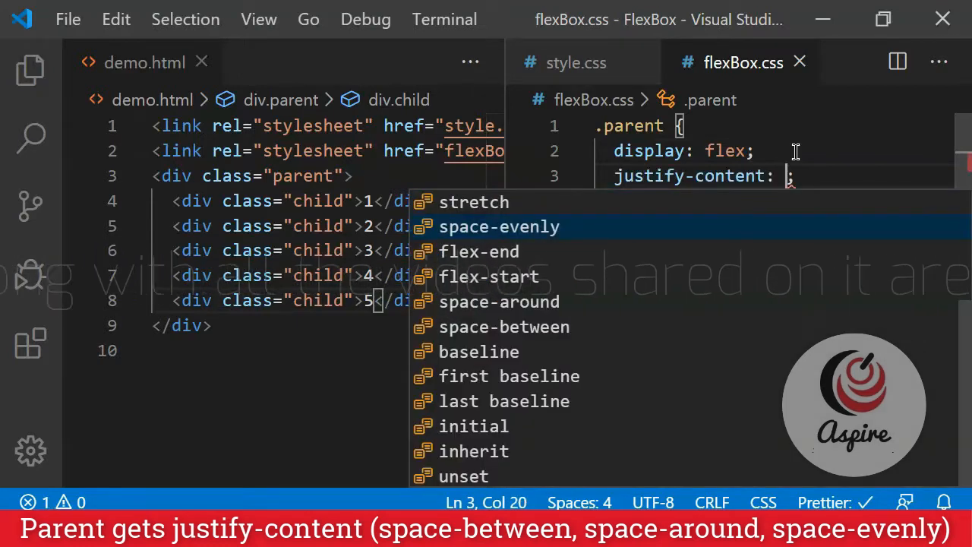
pyautogui.write('s')
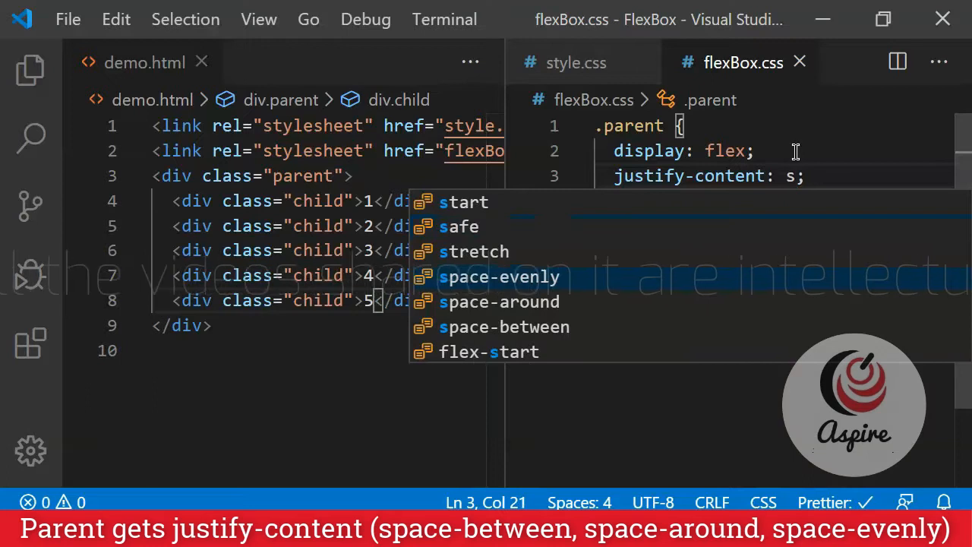
pyautogui.write('pacee')
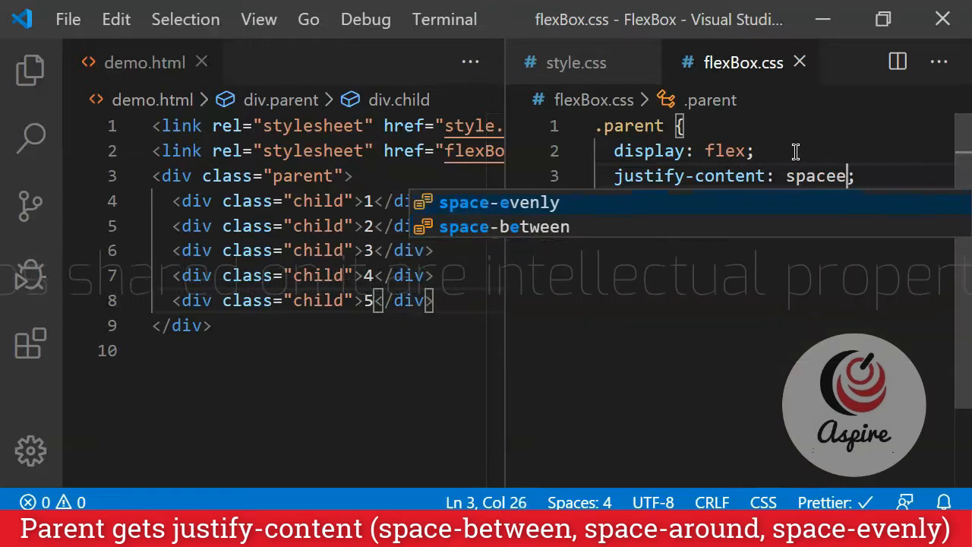
pyautogui.press('Backspace')
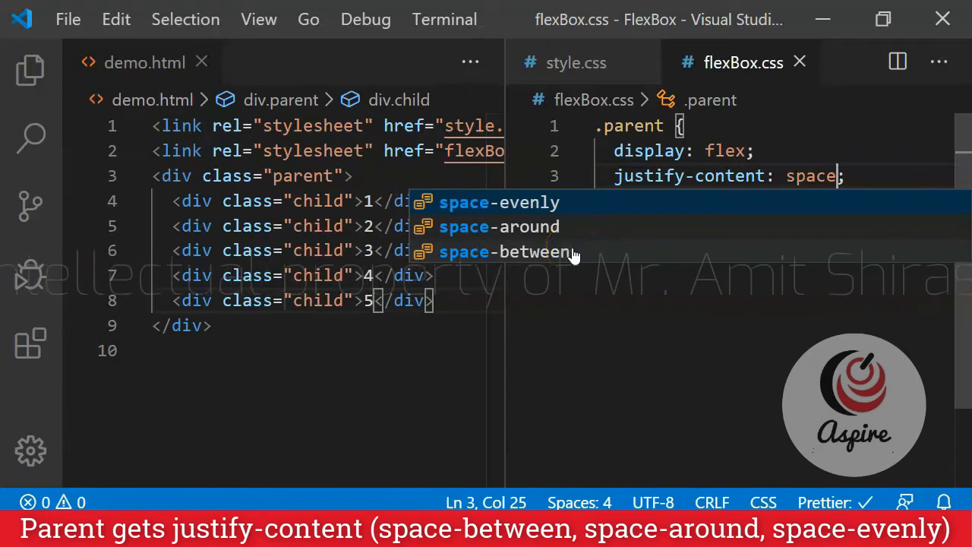
pyautogui.click(509, 253)
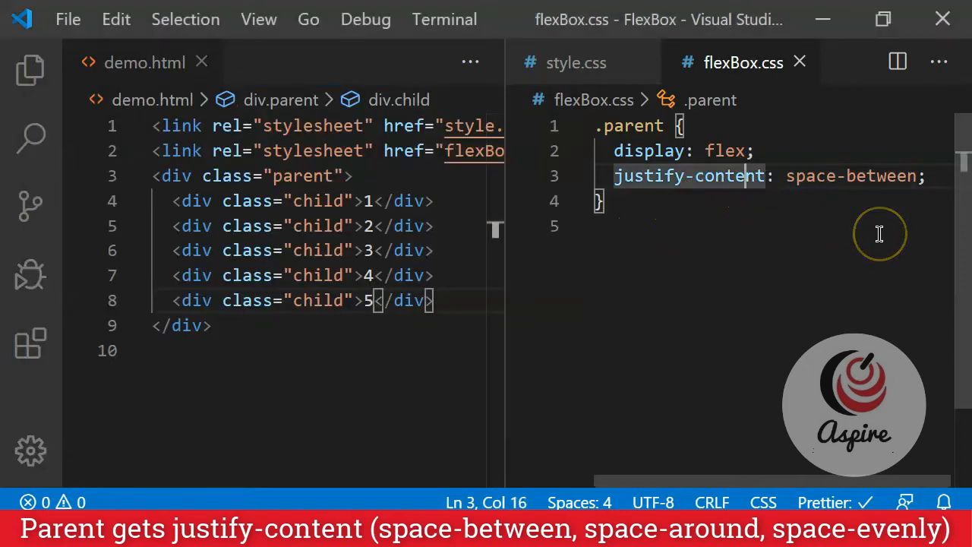
pyautogui.moveTo(860, 166)
pyautogui.write('around')
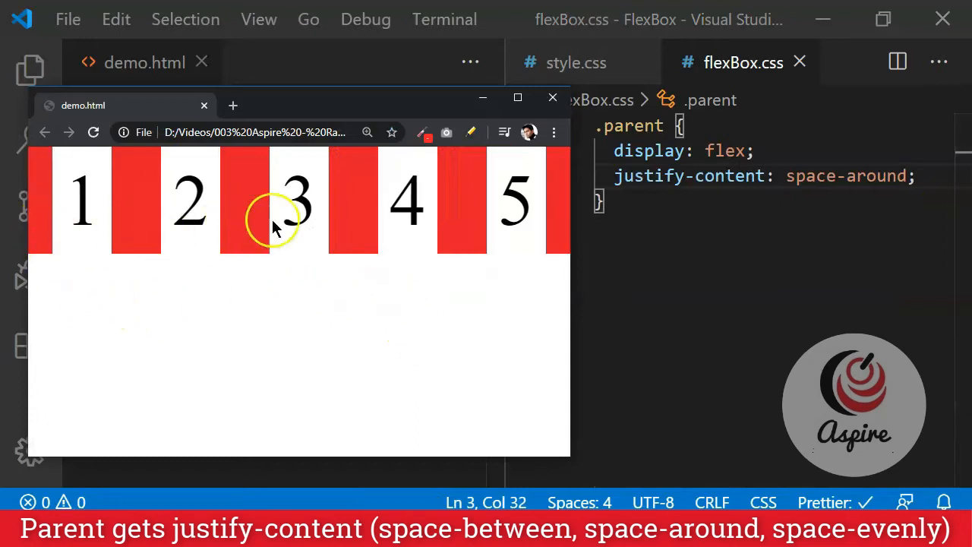
pyautogui.moveTo(94, 262)
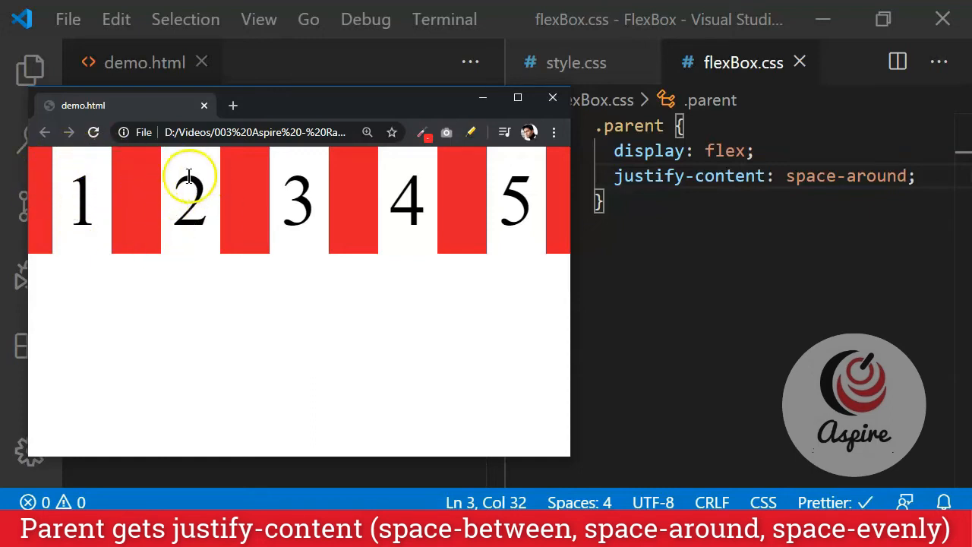
pyautogui.moveTo(198, 185)
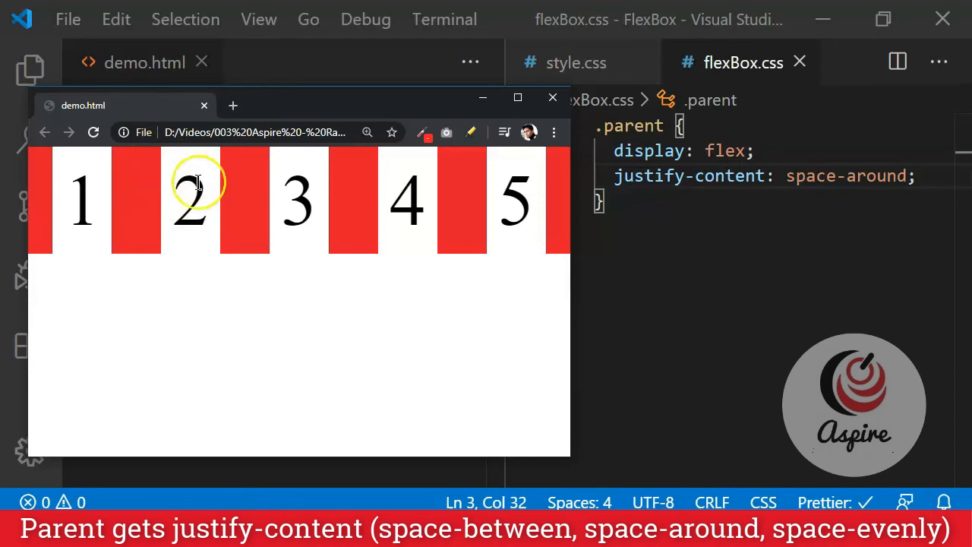
pyautogui.moveTo(245, 188)
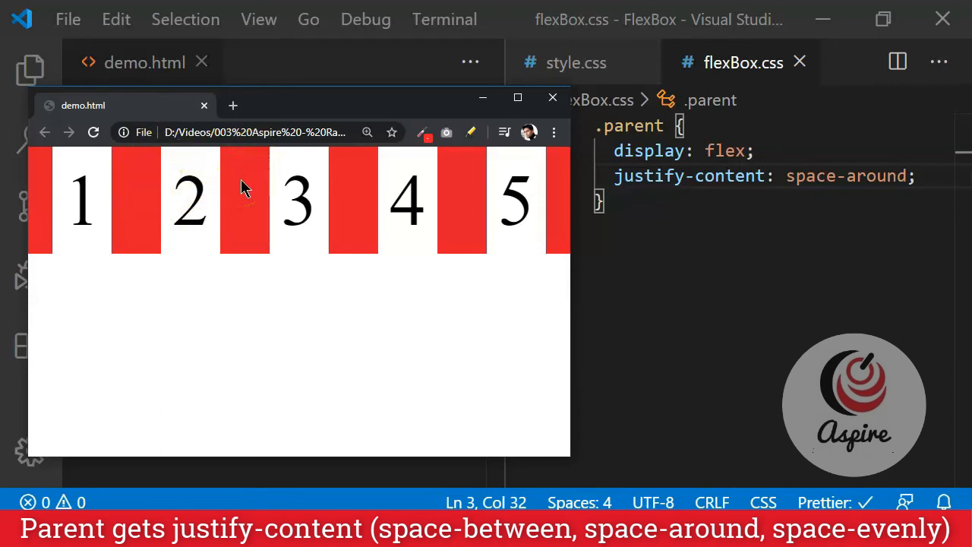
pyautogui.moveTo(160, 240)
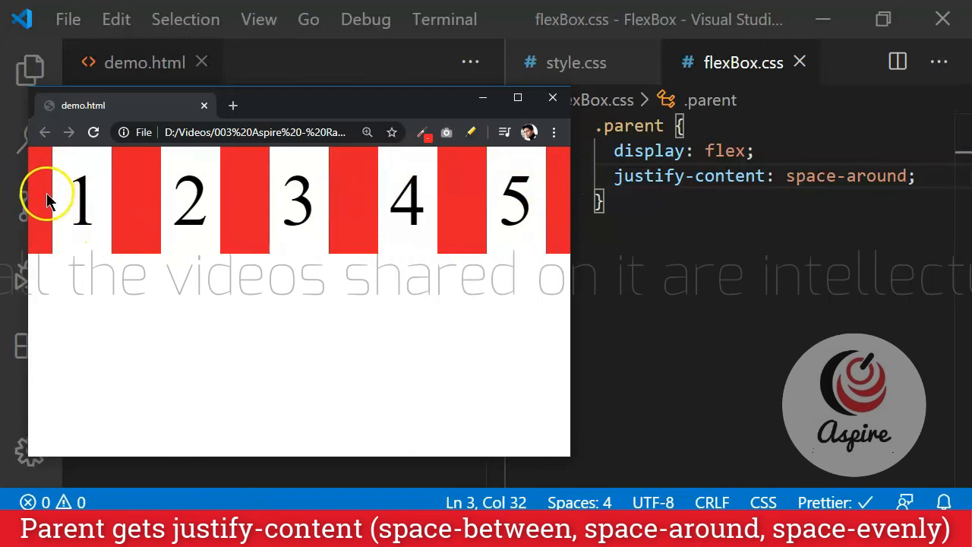
pyautogui.moveTo(43, 180)
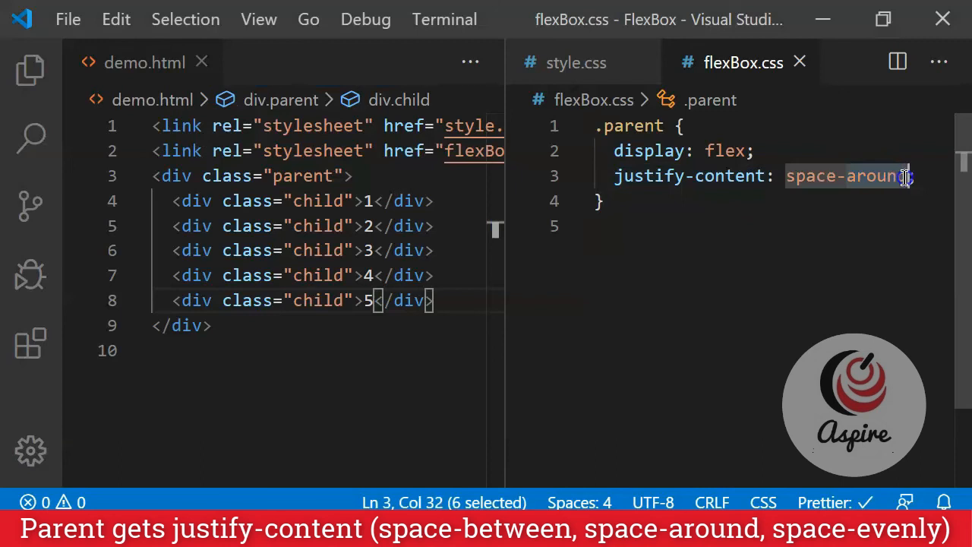
# Step: Replace the .parent justify-content value with space-evenly
pyautogui.write('space-evenly')
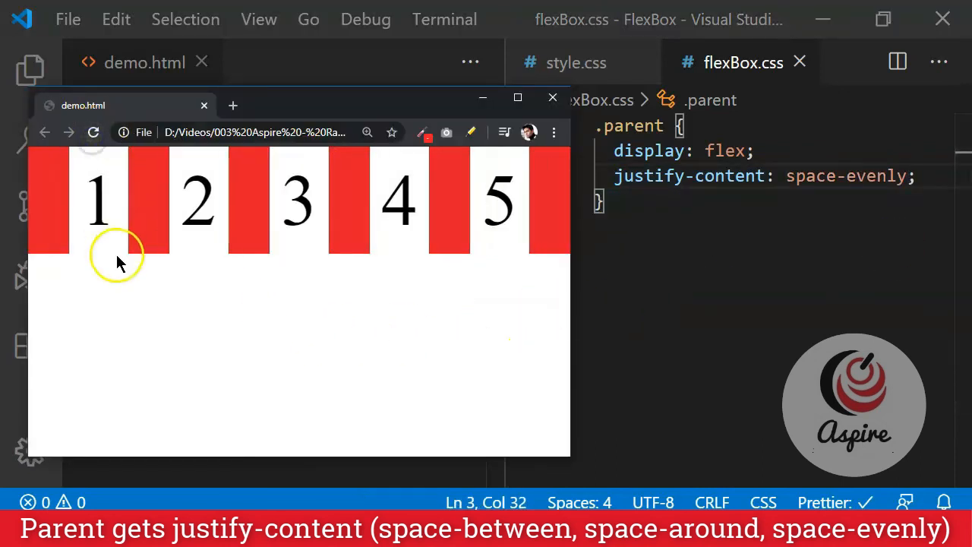
pyautogui.moveTo(58, 277)
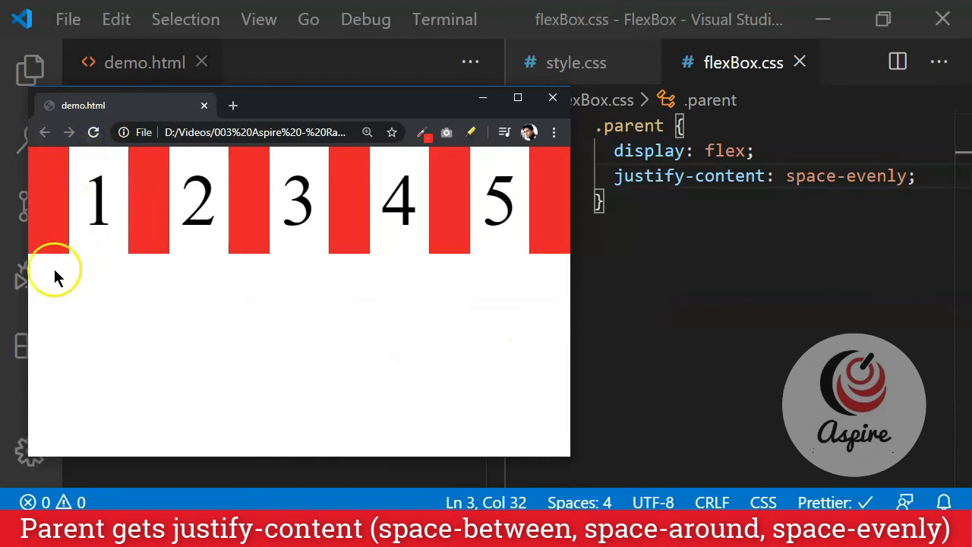
pyautogui.moveTo(367, 261)
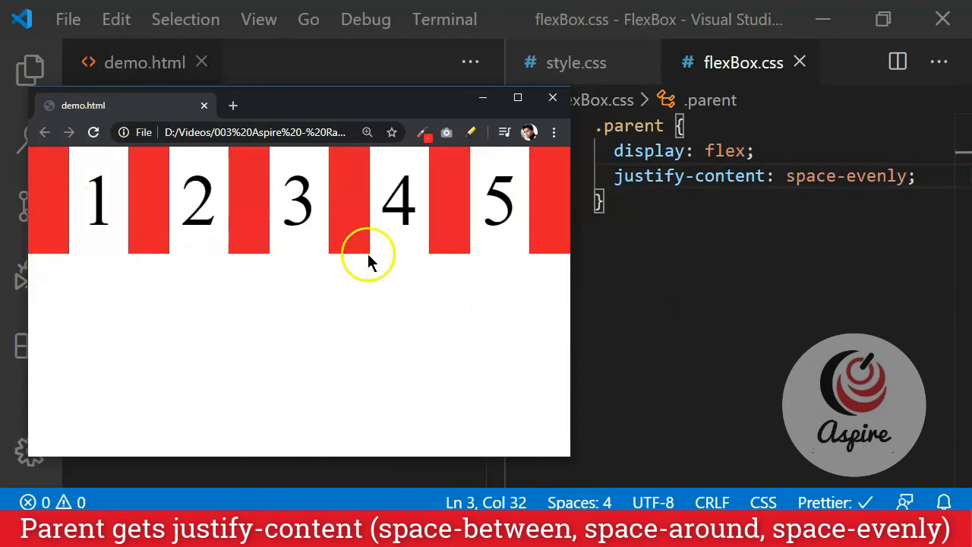
pyautogui.moveTo(723, 176)
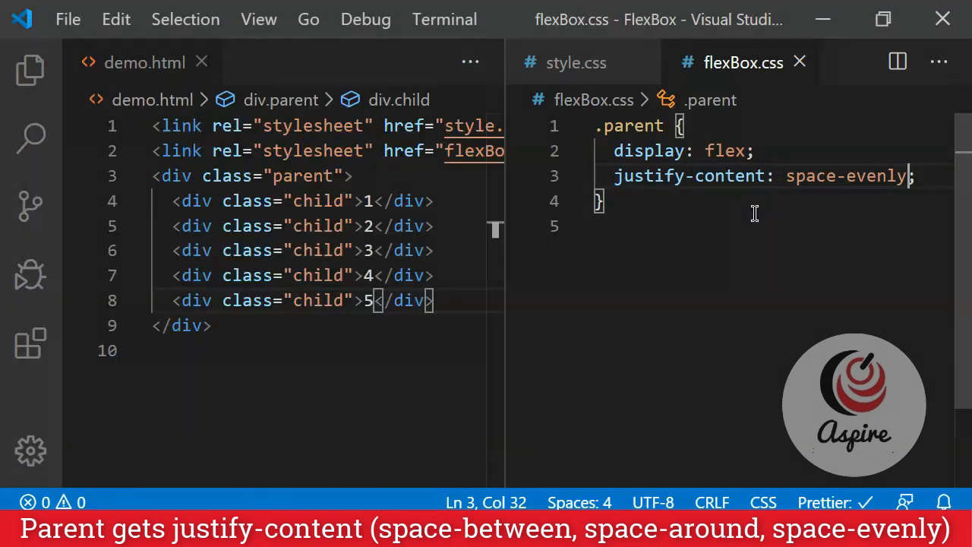
pyautogui.moveTo(722, 176)
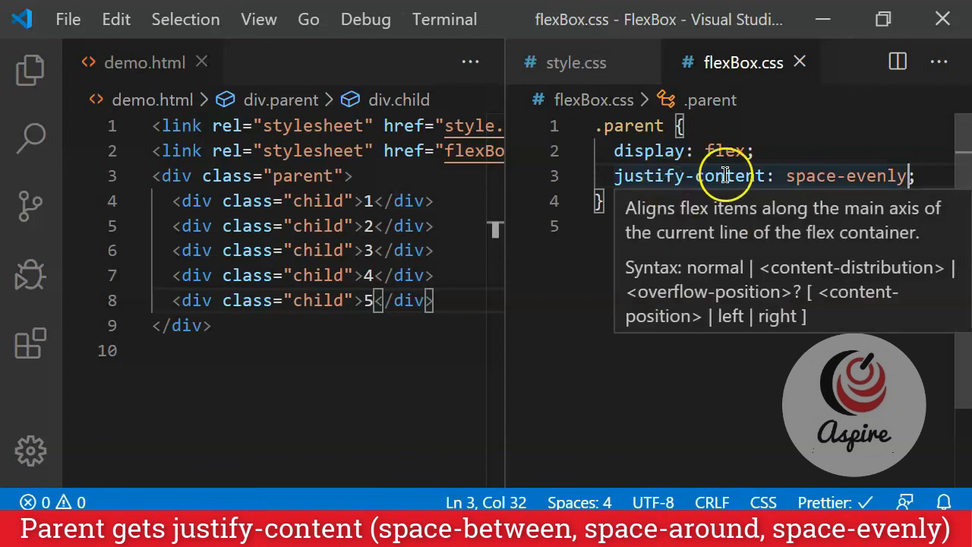